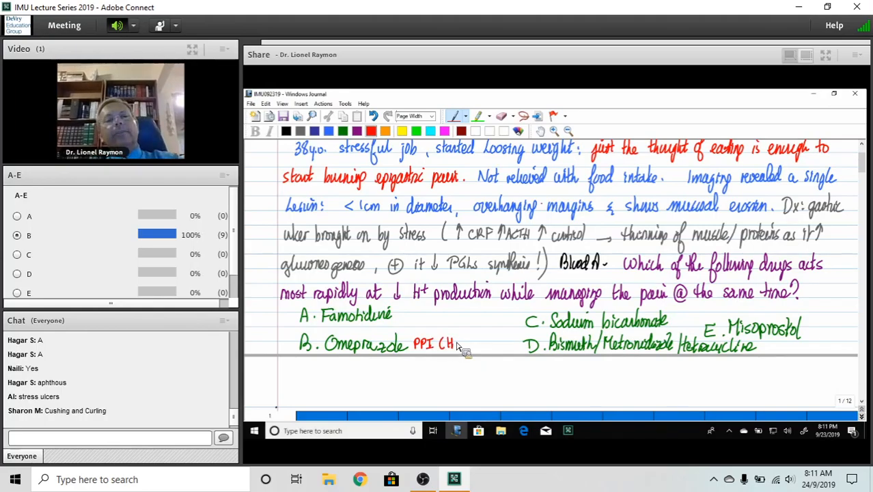
Handwrite the red 'H+/K+ ATPase' note beside option B, Omeprazole
drag(456, 344, 485, 344)
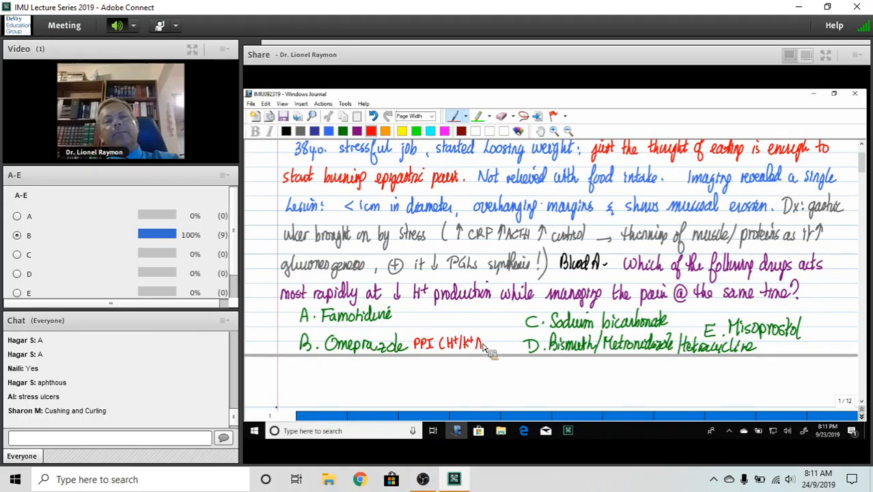
drag(481, 343, 498, 343)
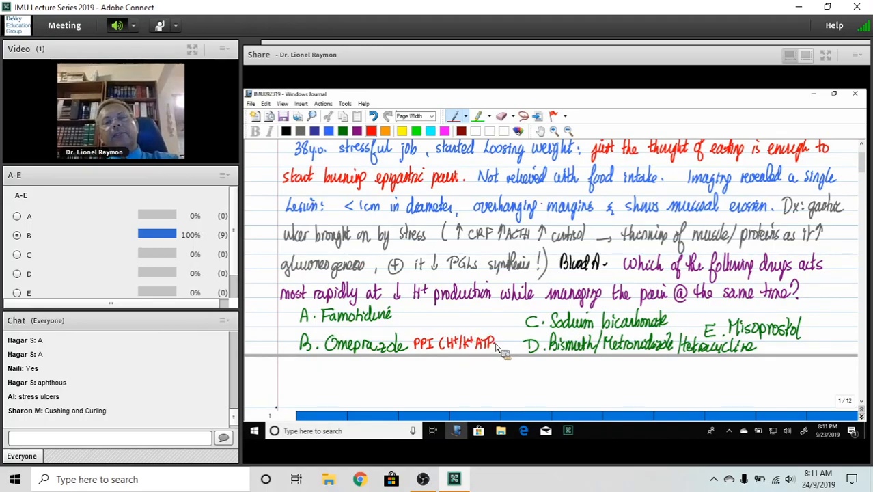
drag(499, 344, 516, 344)
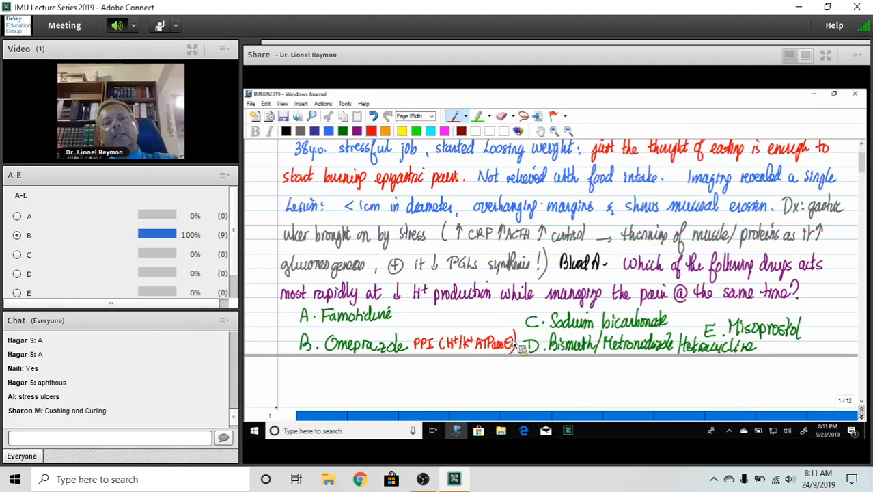
mouse_move(314, 384)
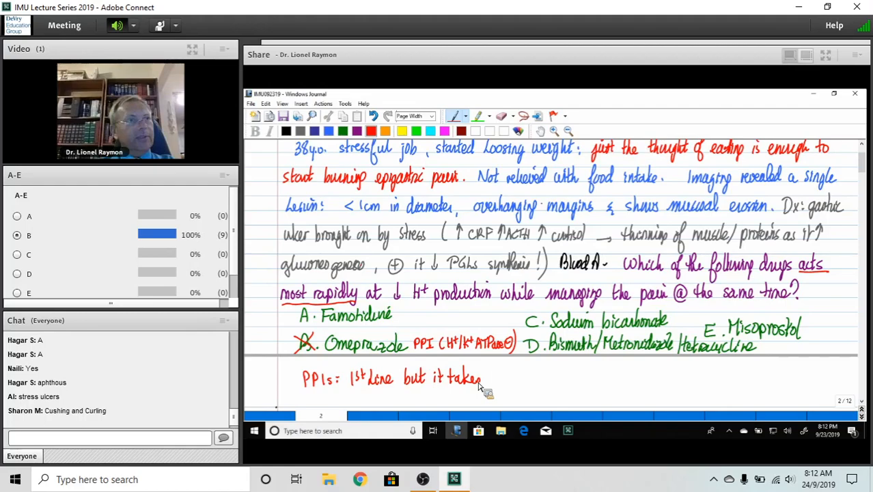
mouse_move(498, 380)
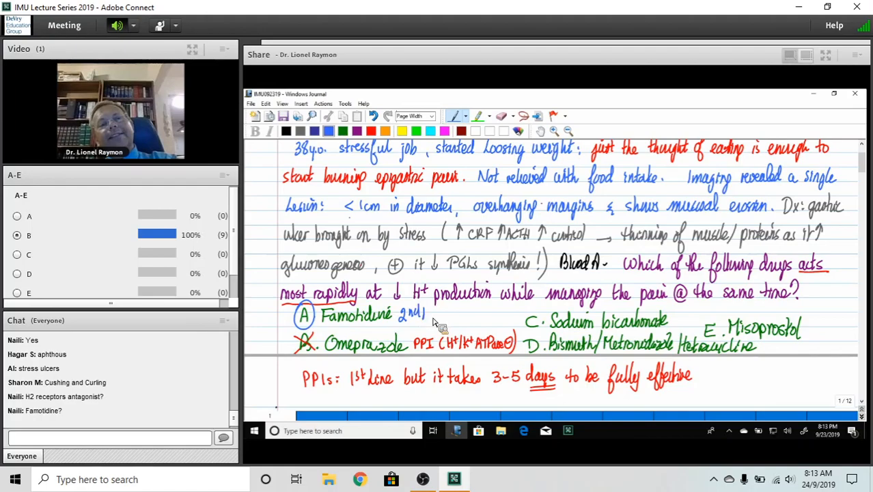
Mark Famotidine as '2nd line BUT works in 30 min' and add notes on the other options
drag(430, 314, 471, 314)
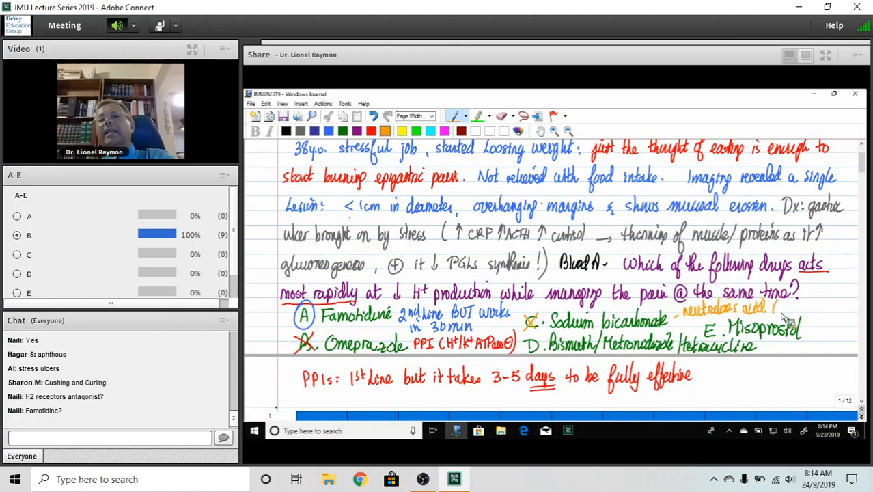
drag(772, 307, 827, 314)
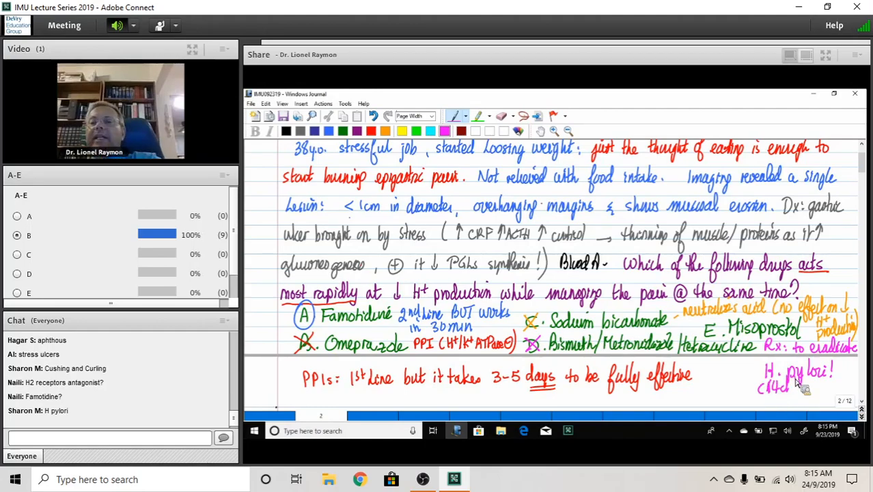
Begin writing the Omeprazole + Clarithromycin + Amoxicillin regimen under the H. pylori note
scroll(down, 3)
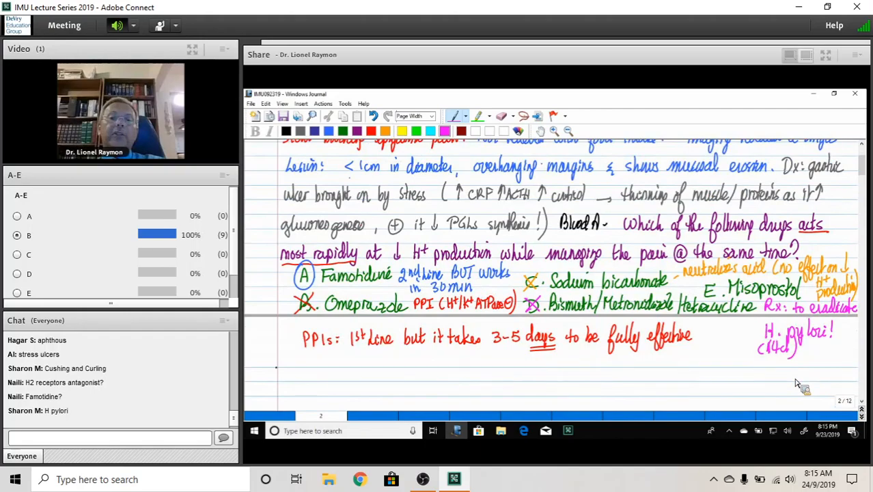
scroll(down, 3)
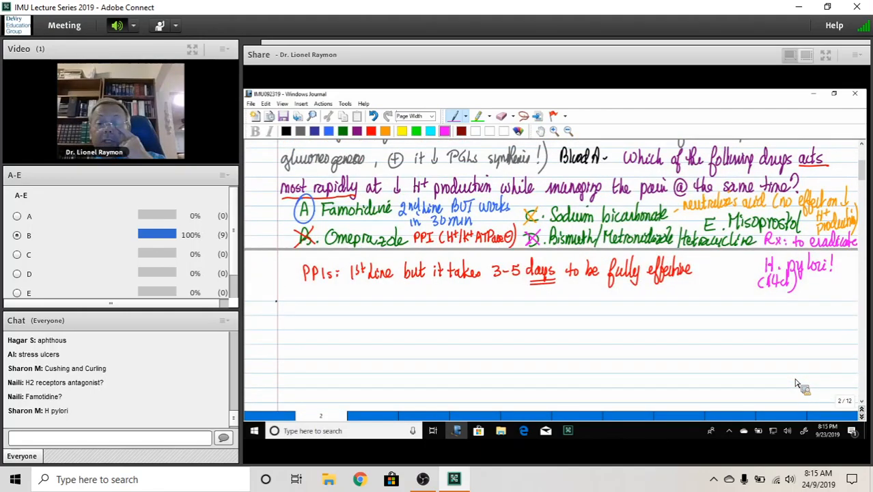
drag(694, 307, 703, 321)
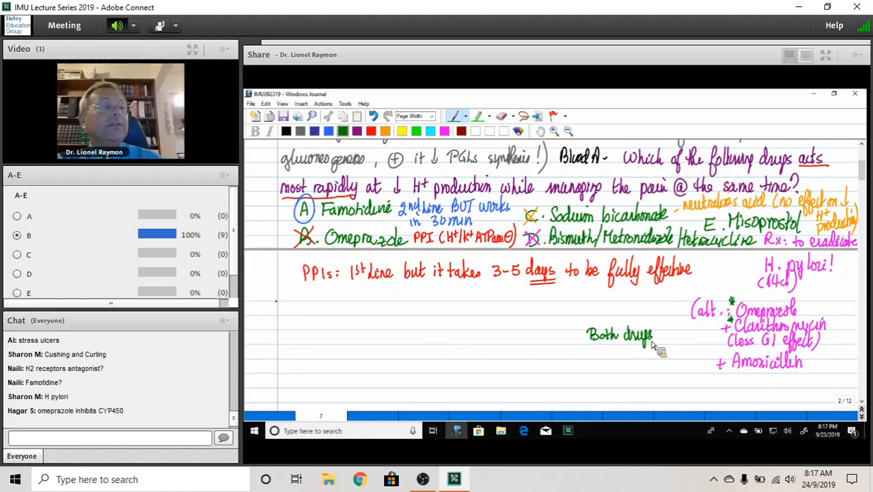
mouse_move(668, 339)
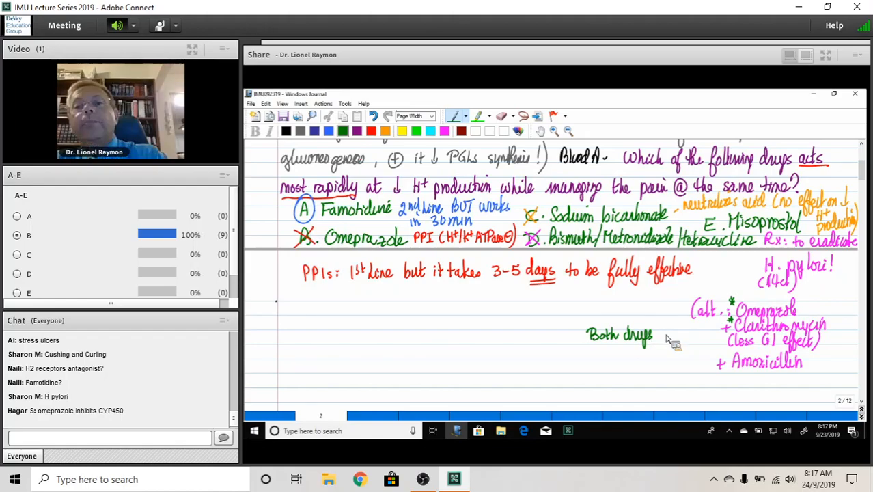